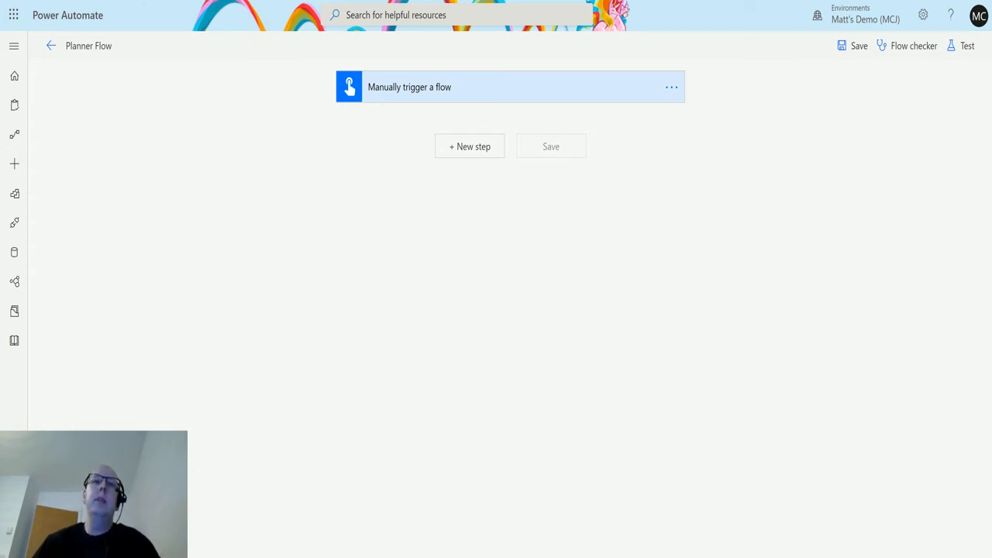
pyautogui.moveTo(561, 230)
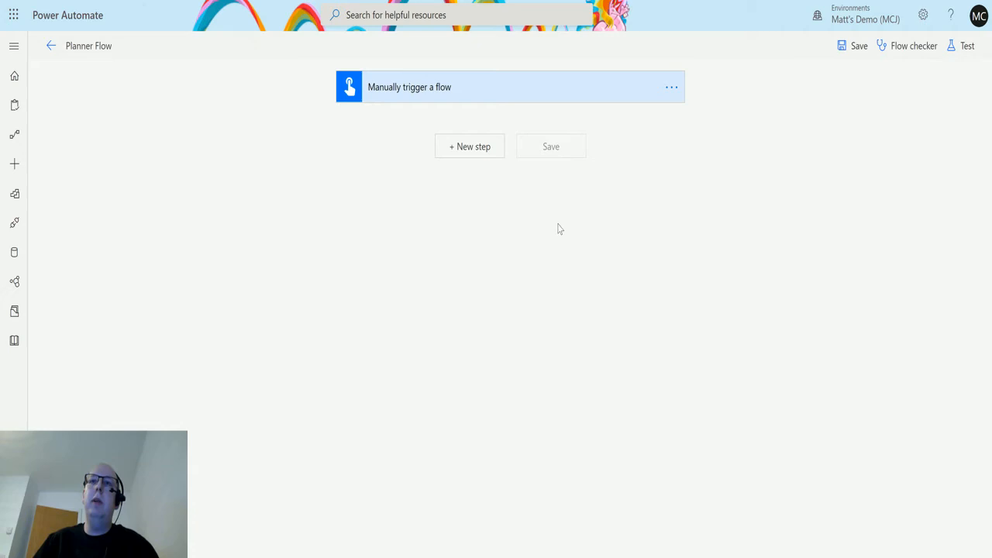
pyautogui.moveTo(595, 116)
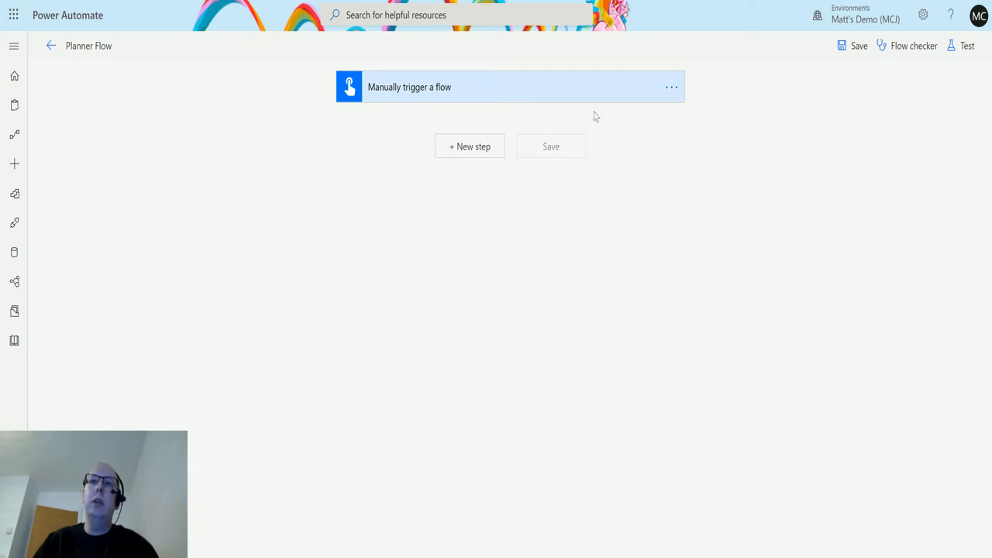
pyautogui.moveTo(705, 118)
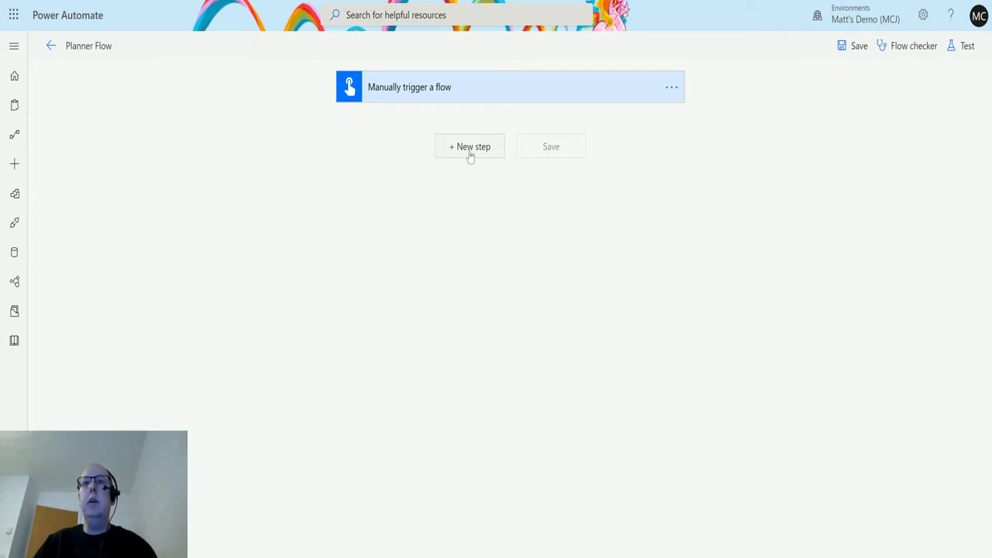
# Add the Planner 'List my tasks' action as a new step after the manual trigger
pyautogui.click(470, 146)
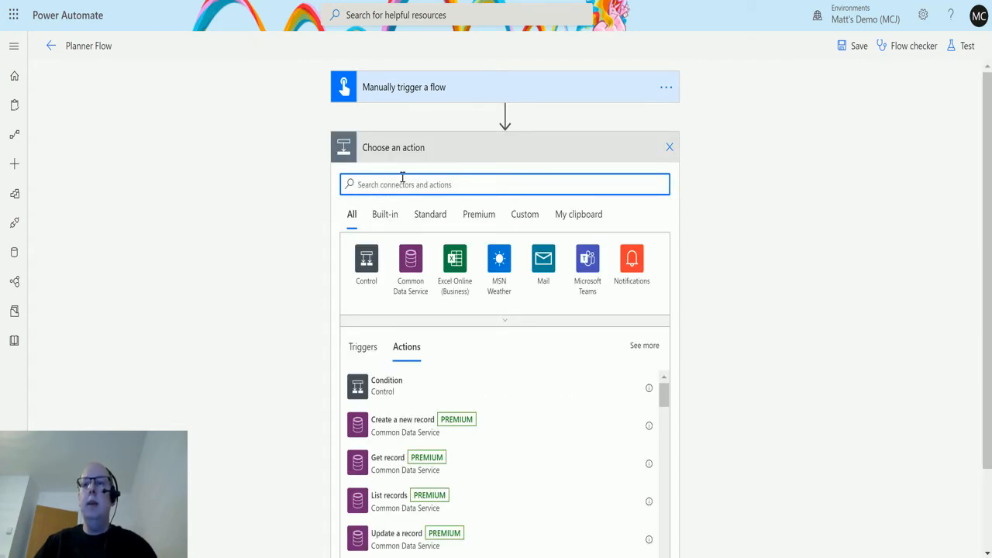
pyautogui.write('planner')
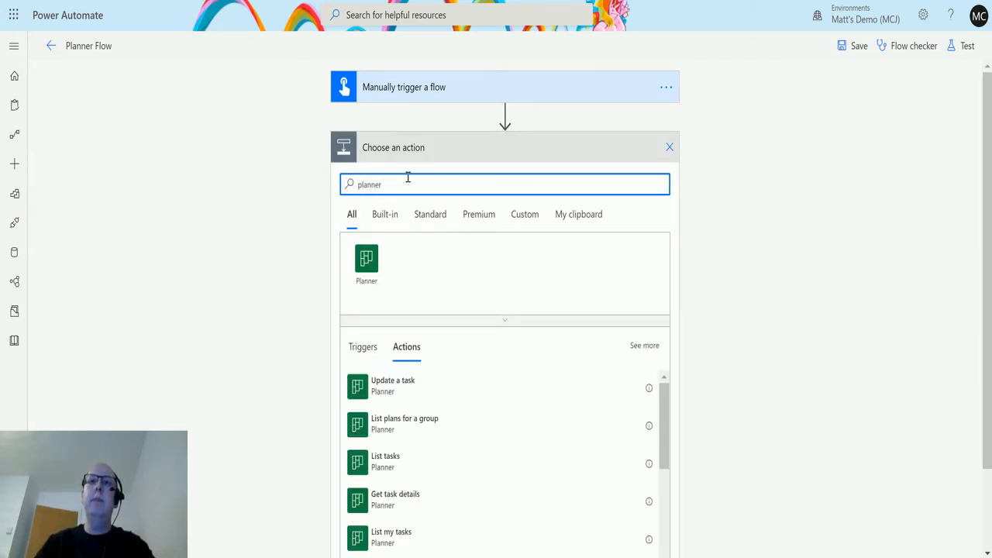
pyautogui.click(366, 262)
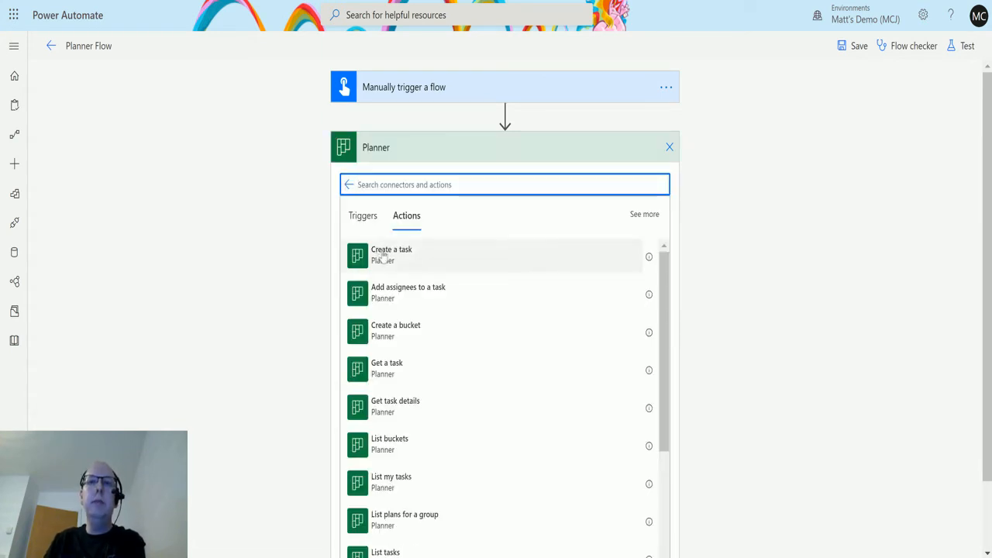
pyautogui.scroll(-3)
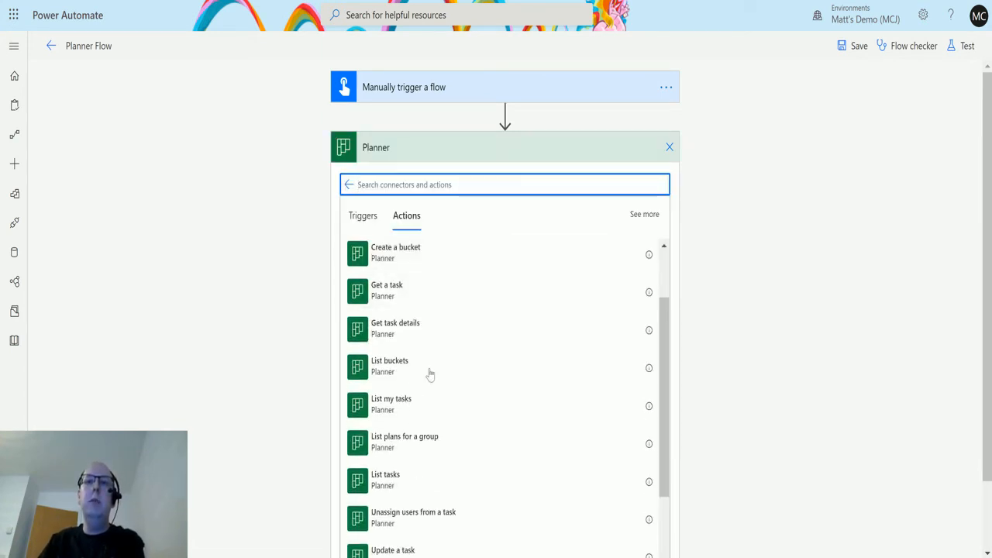
pyautogui.click(390, 403)
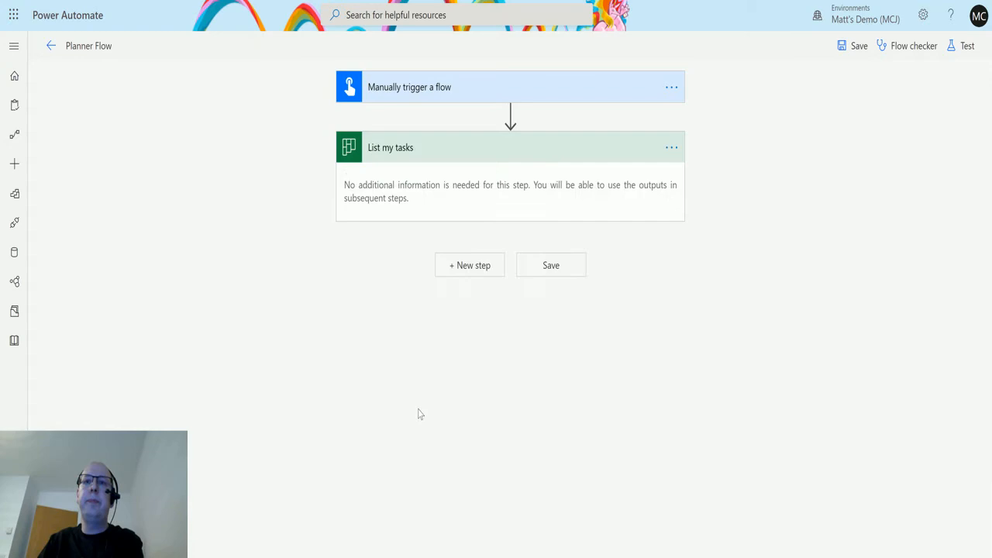
pyautogui.moveTo(366, 161)
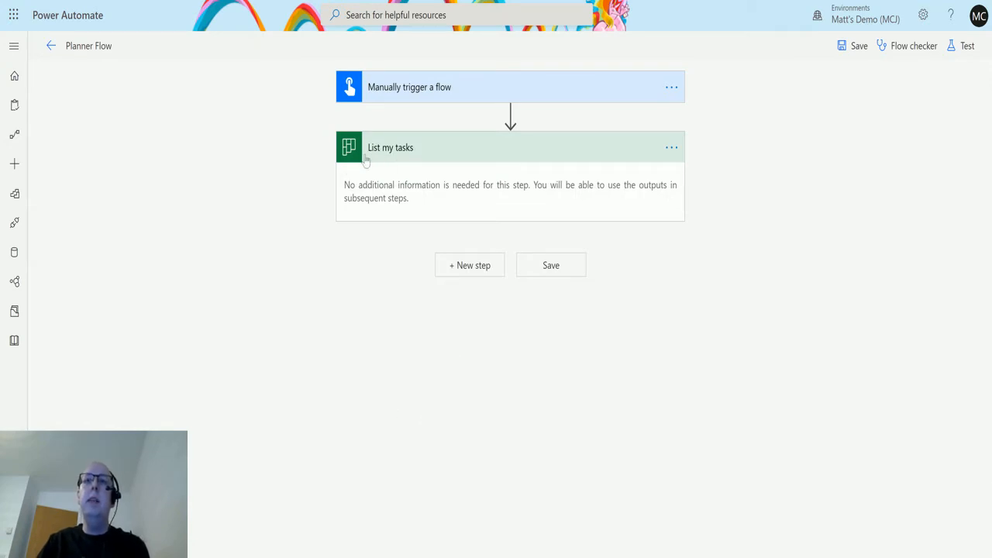
pyautogui.moveTo(372, 217)
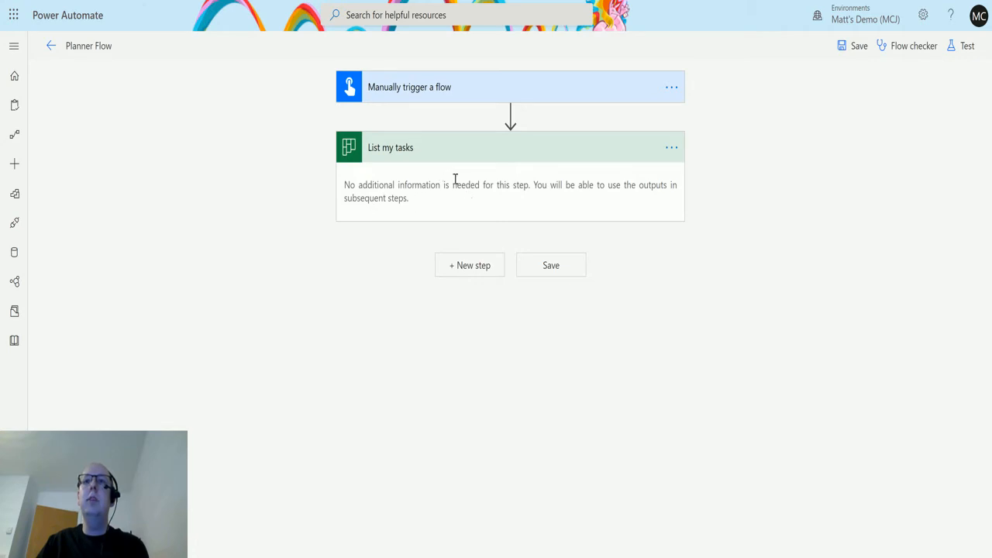
pyautogui.moveTo(397, 155)
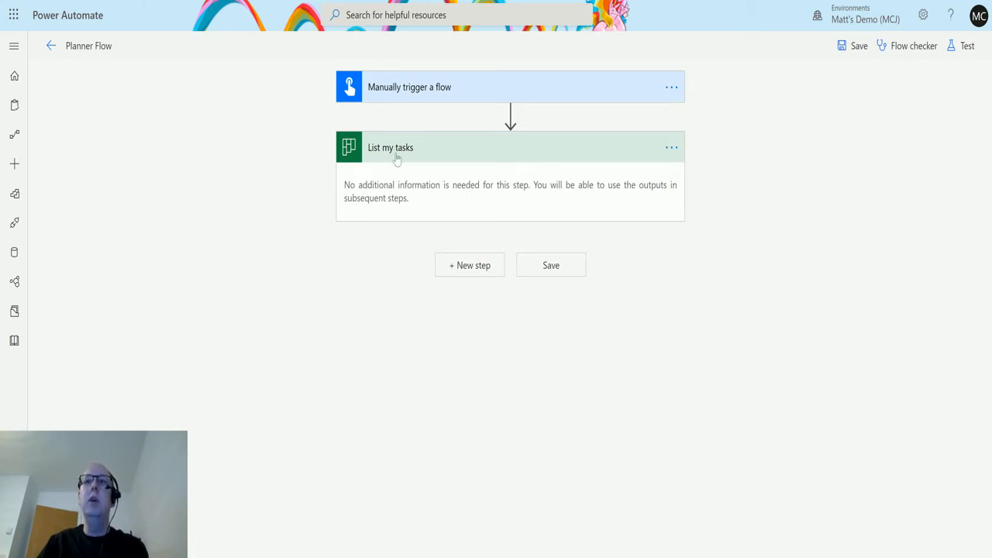
pyautogui.moveTo(541, 245)
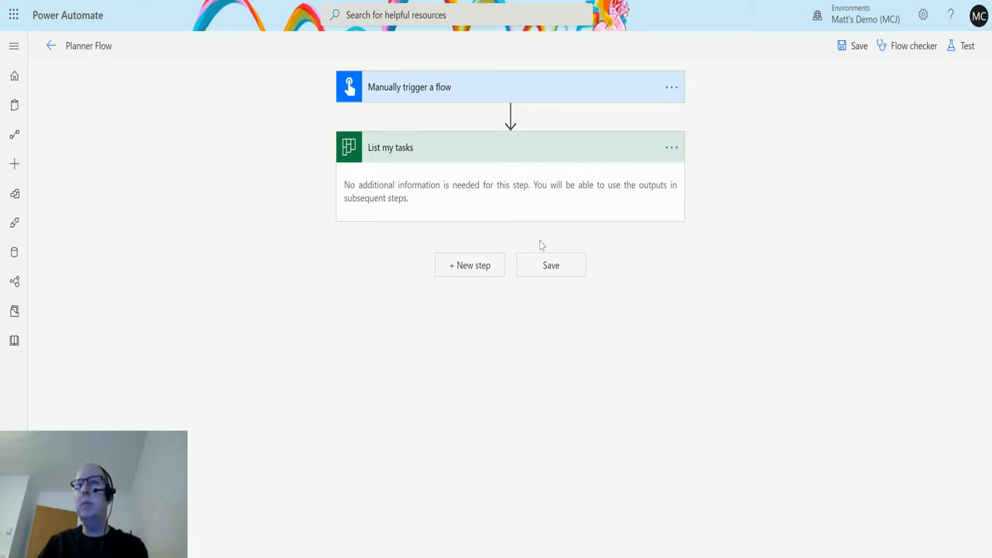
pyautogui.moveTo(424, 298)
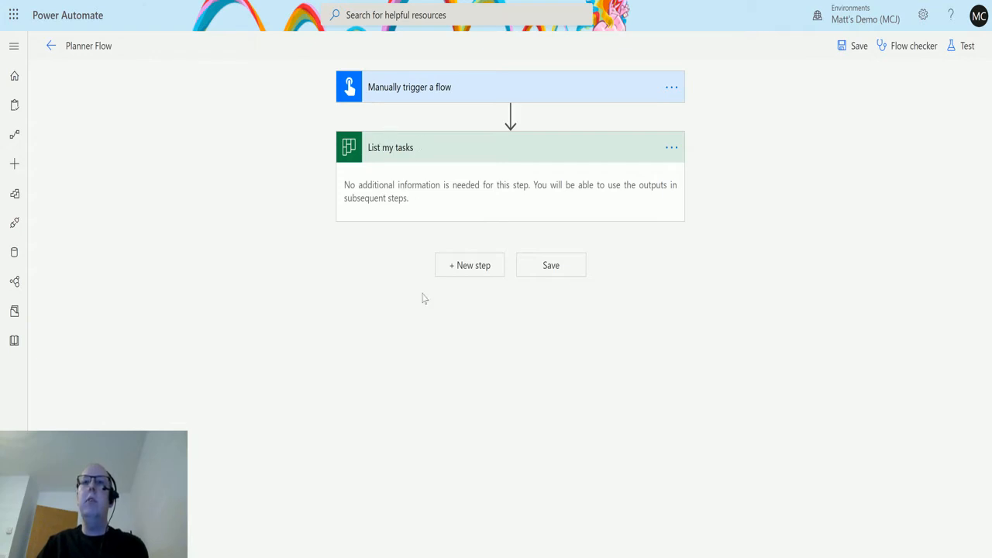
pyautogui.moveTo(491, 254)
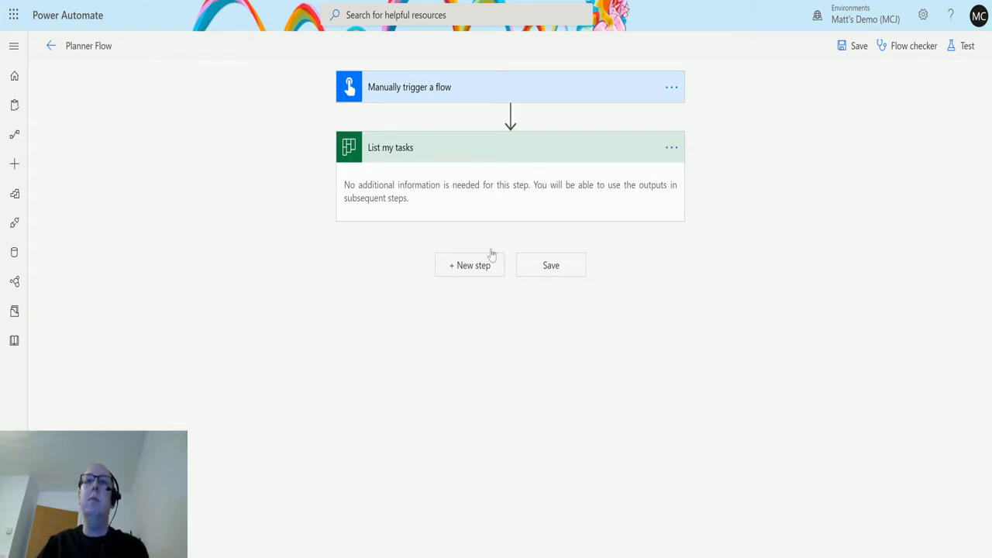
pyautogui.moveTo(303, 158)
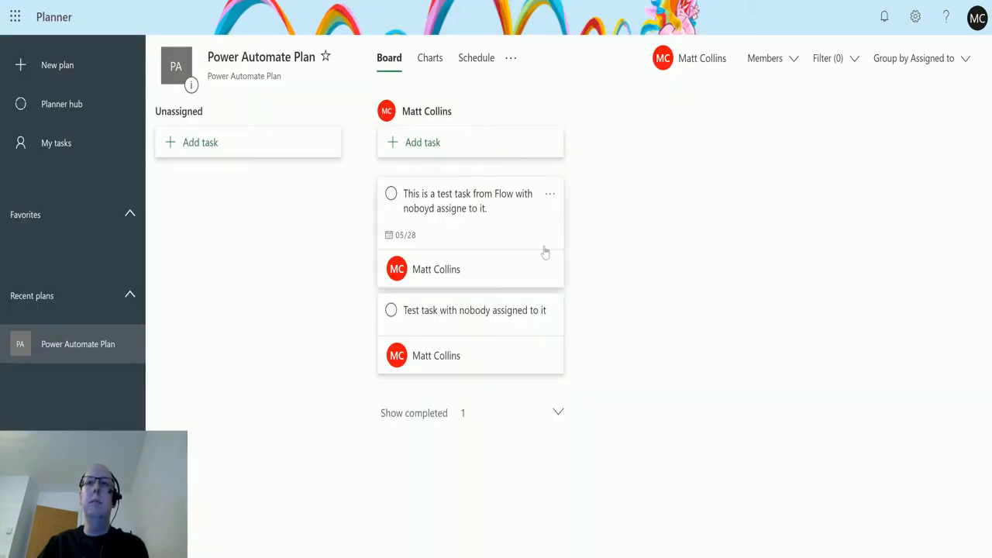
pyautogui.moveTo(475, 292)
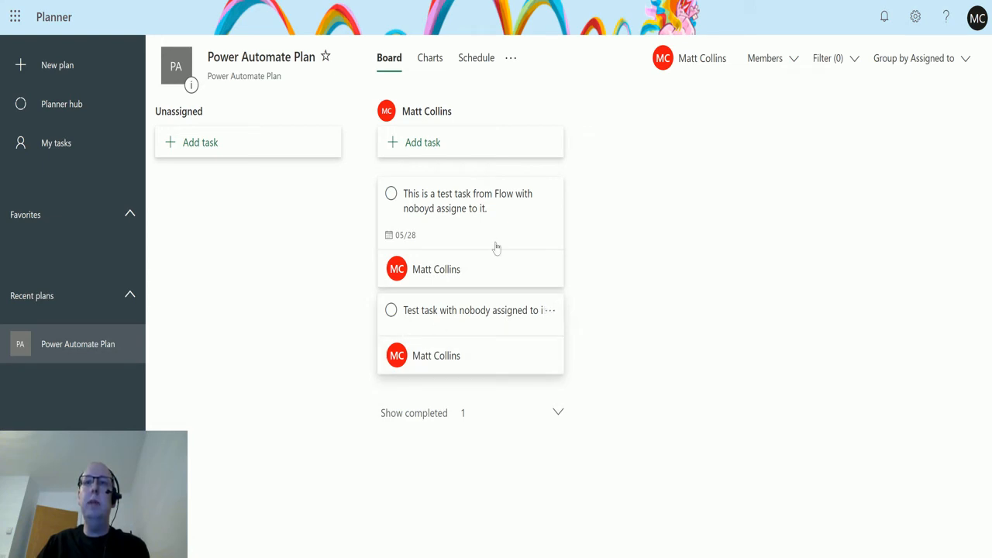
pyautogui.moveTo(513, 200)
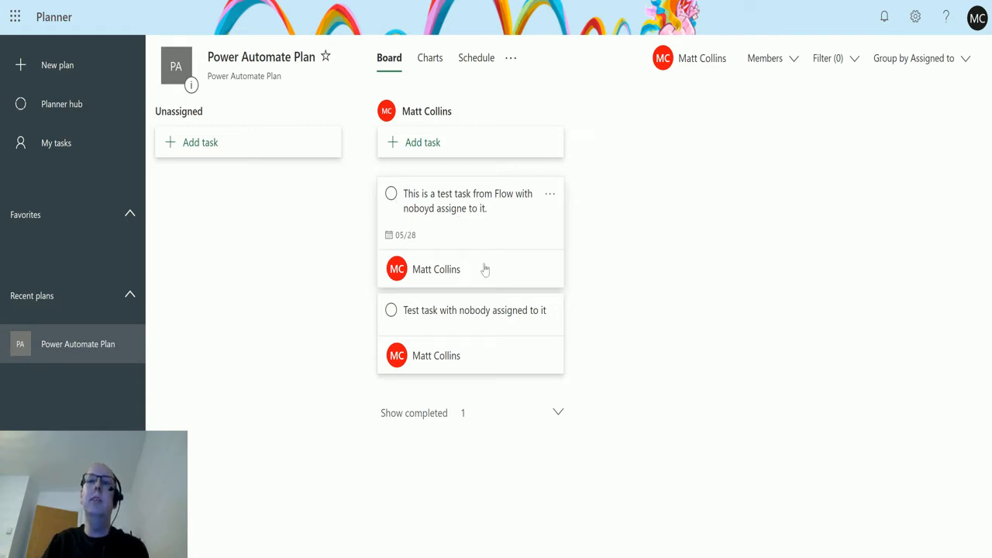
pyautogui.moveTo(533, 316)
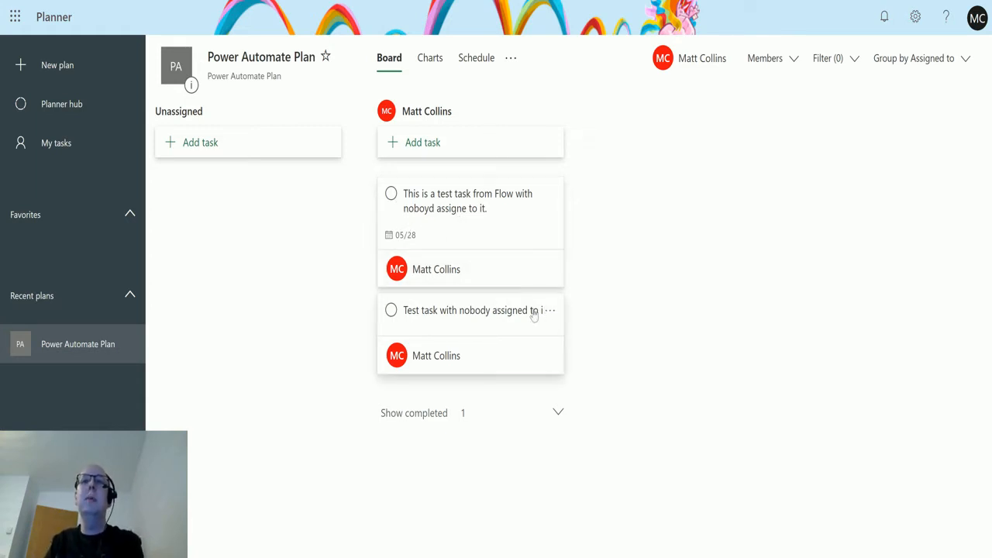
pyautogui.moveTo(493, 322)
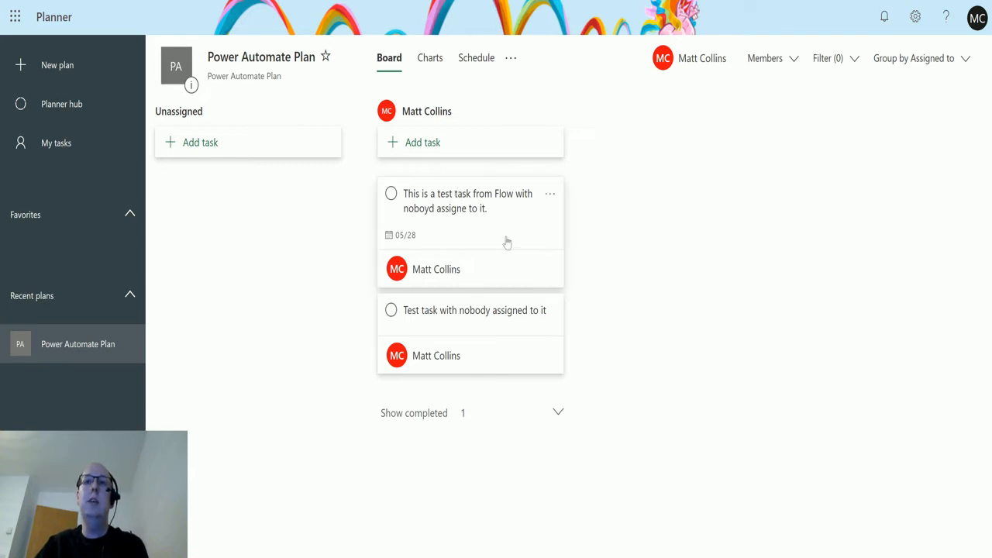
pyautogui.moveTo(465, 296)
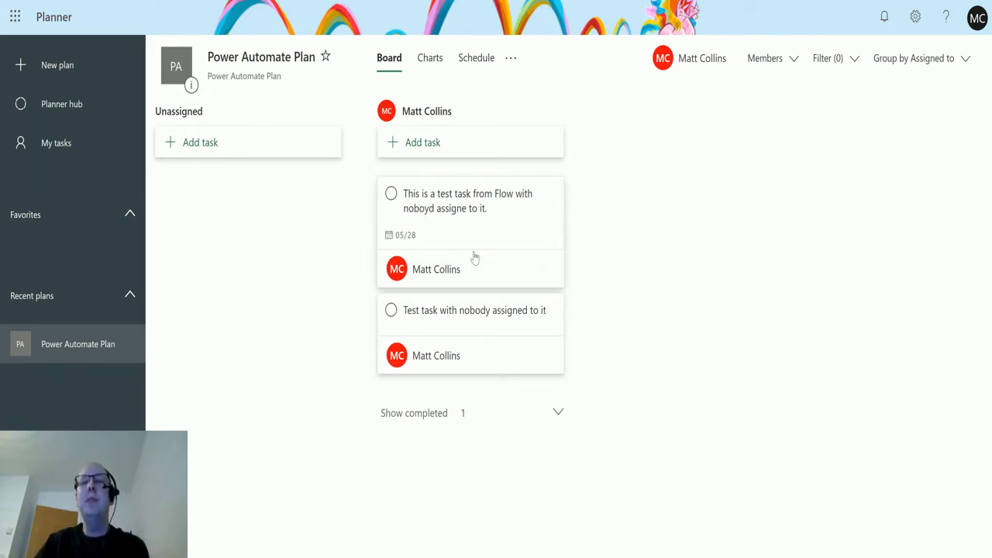
pyautogui.moveTo(477, 271)
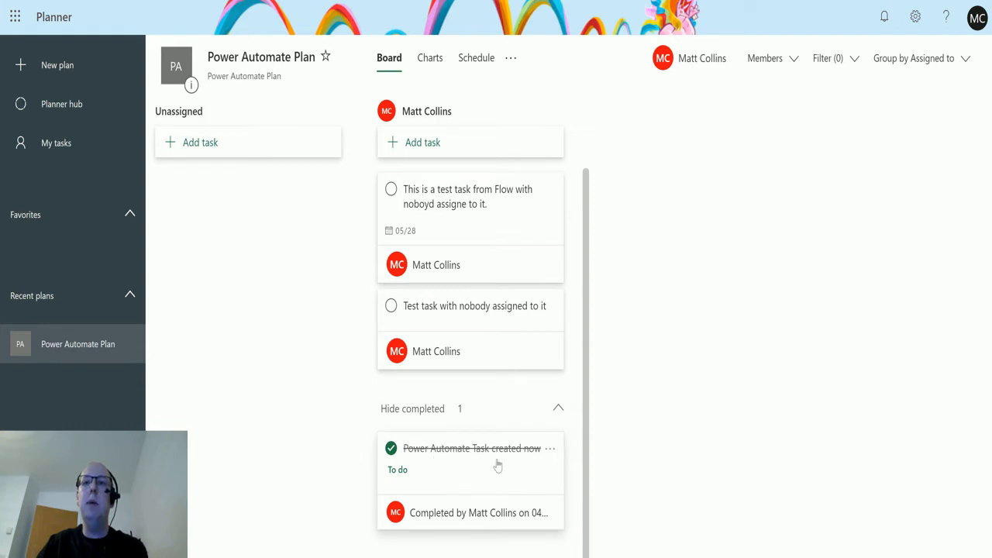
pyautogui.click(473, 448)
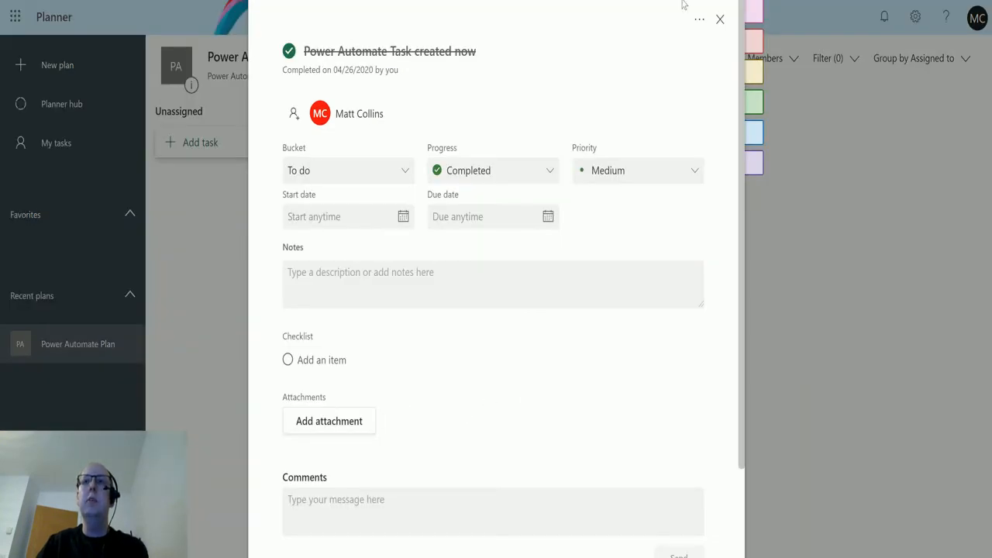
pyautogui.click(719, 19)
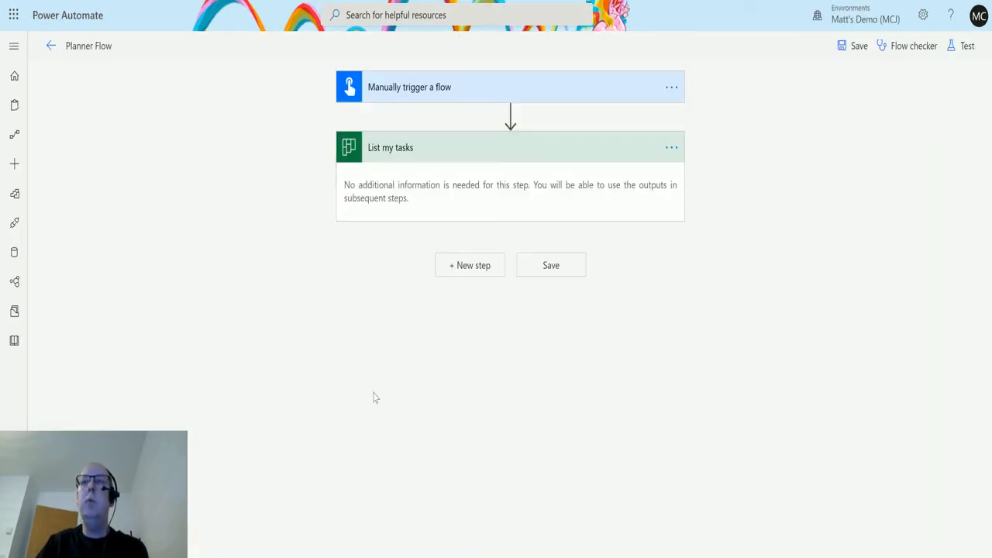
# Save the flow, run a manually triggered test, and view the latest run's results
pyautogui.click(967, 46)
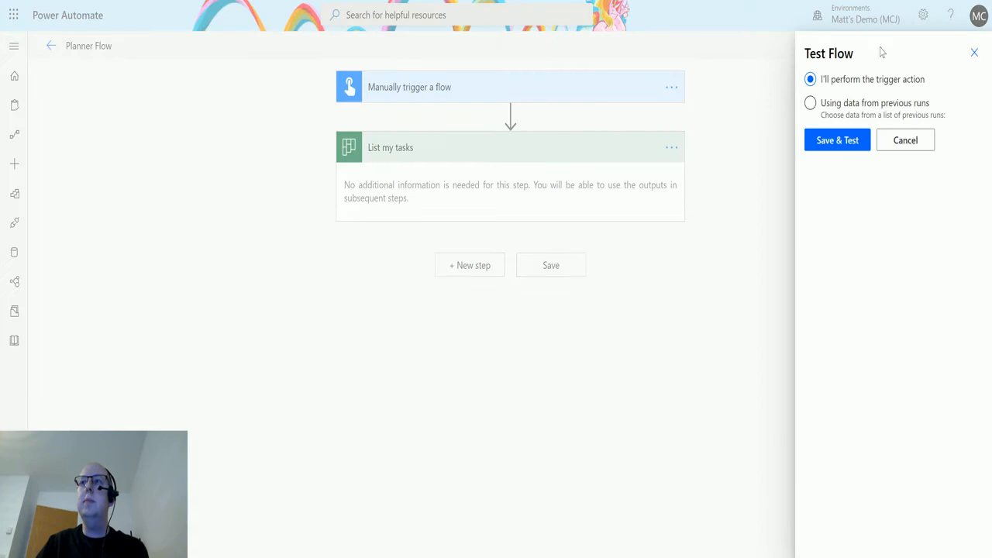
pyautogui.click(837, 139)
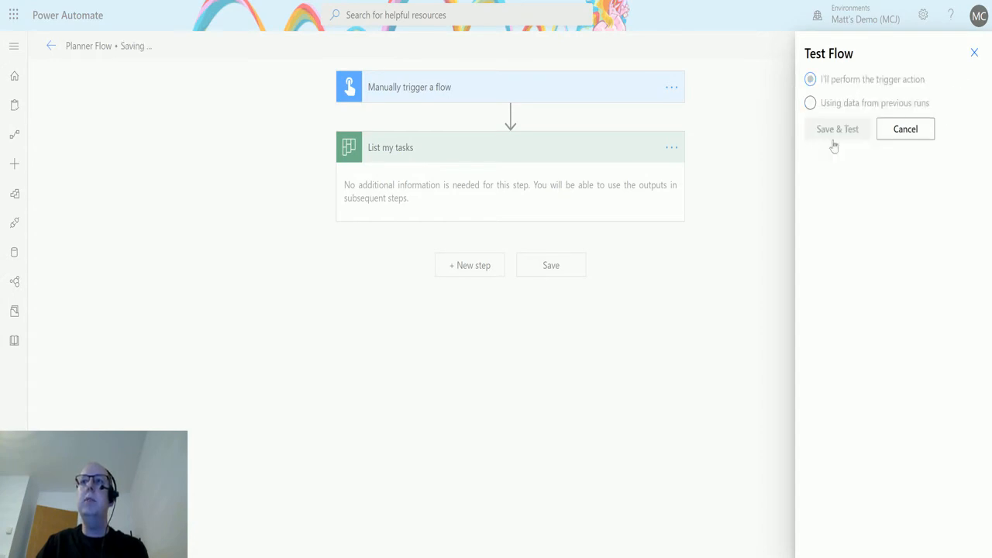
pyautogui.click(837, 128)
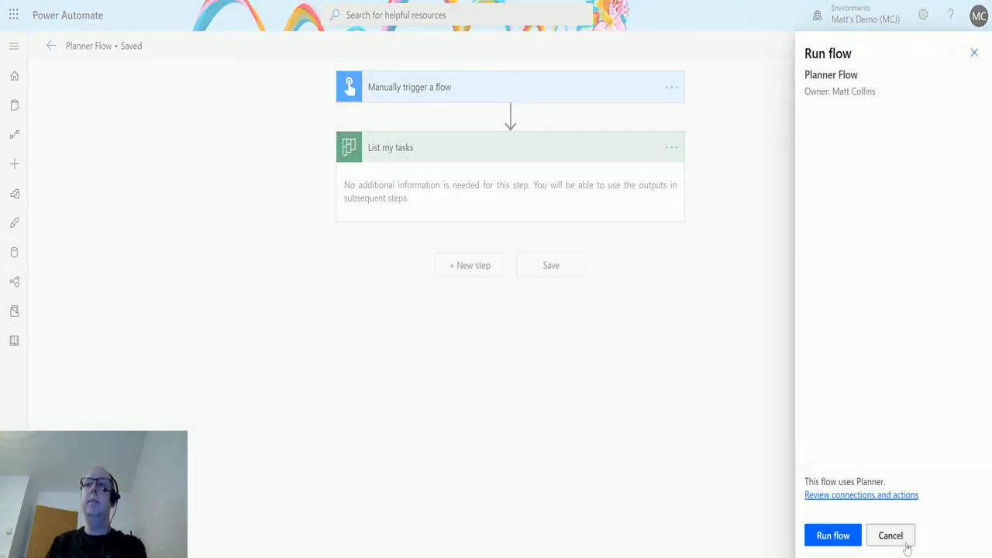
pyautogui.click(832, 536)
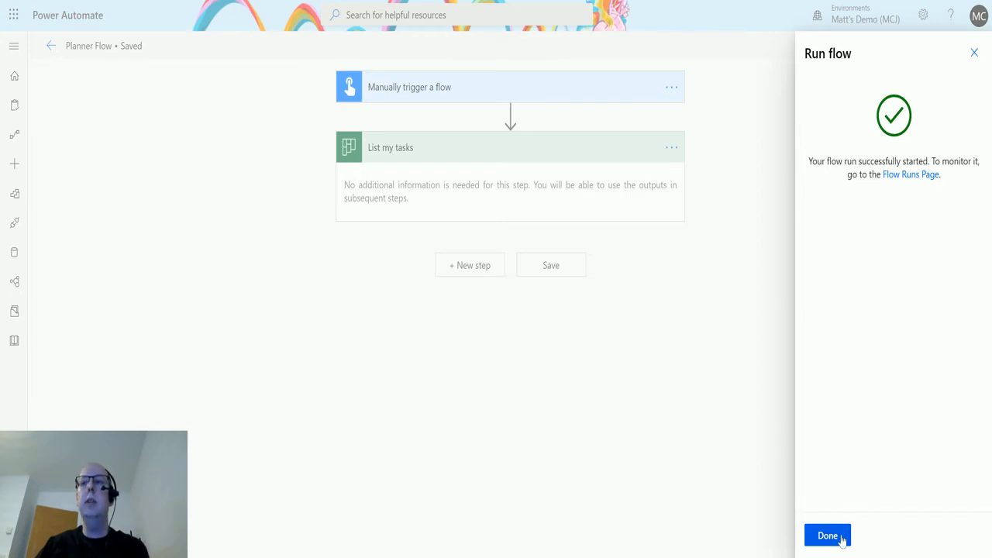
pyautogui.click(828, 536)
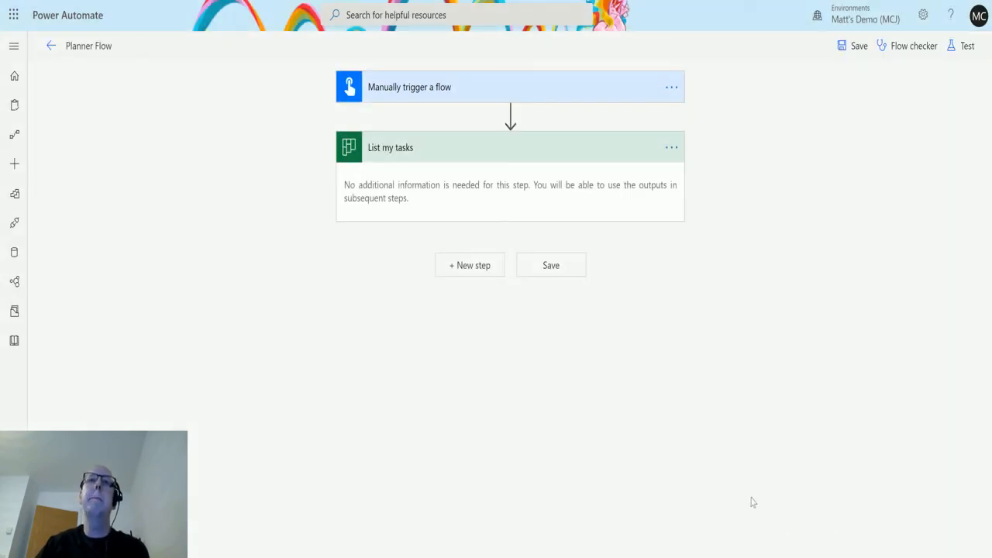
pyautogui.click(967, 45)
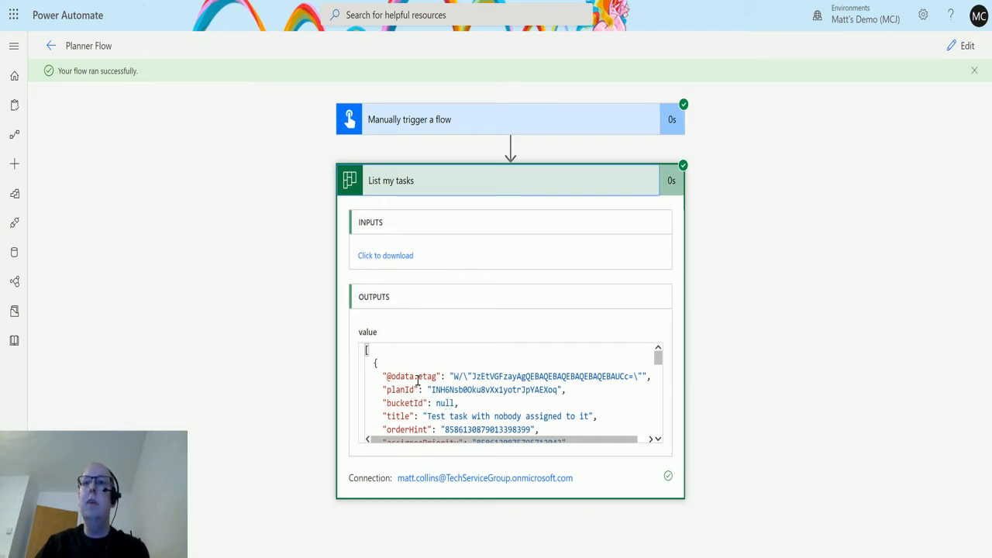
pyautogui.scroll(-3)
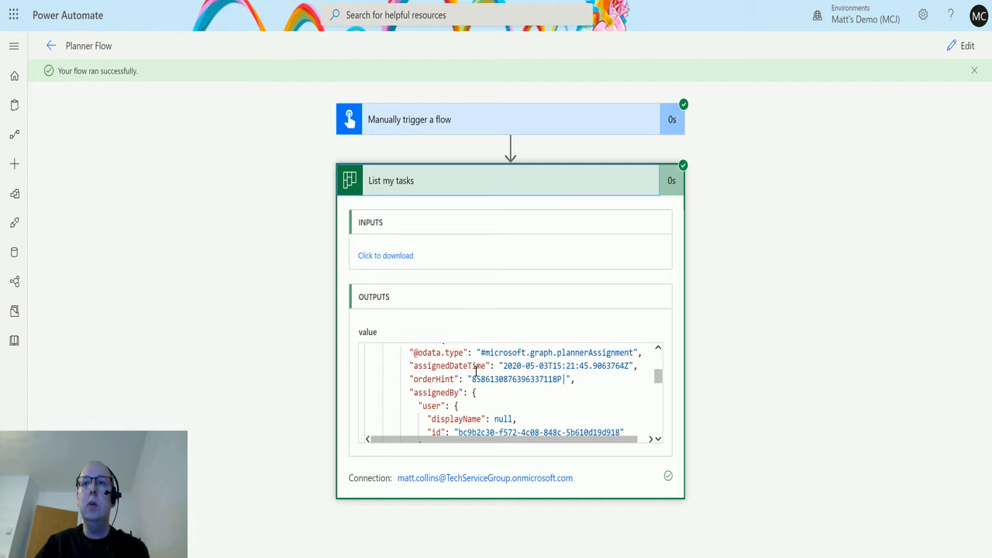
pyautogui.scroll(-3)
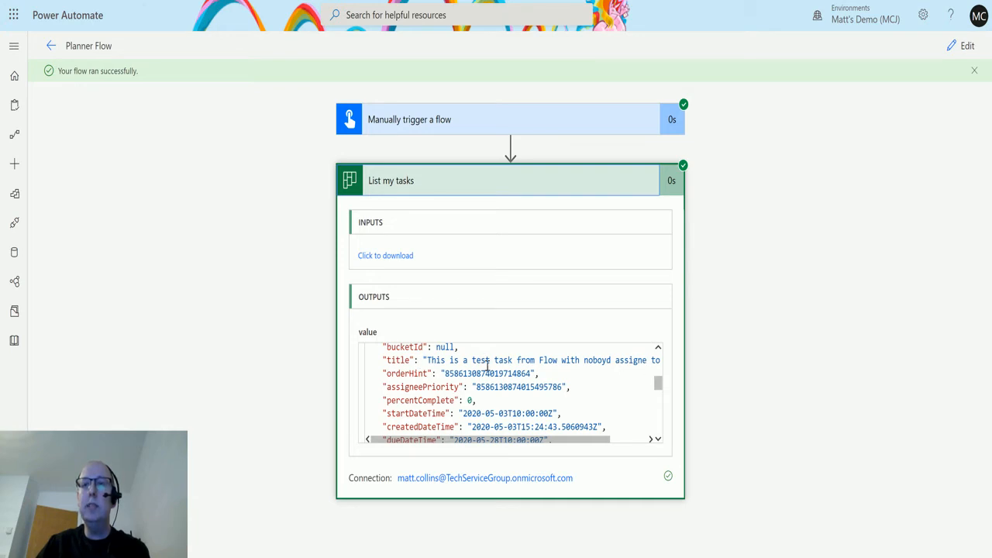
pyautogui.scroll(-3)
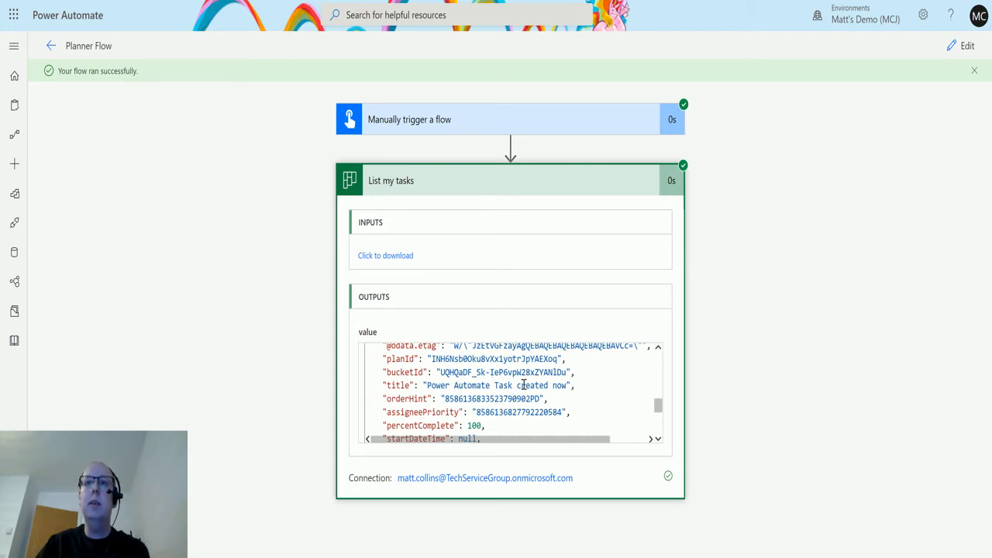
pyautogui.moveTo(390, 428)
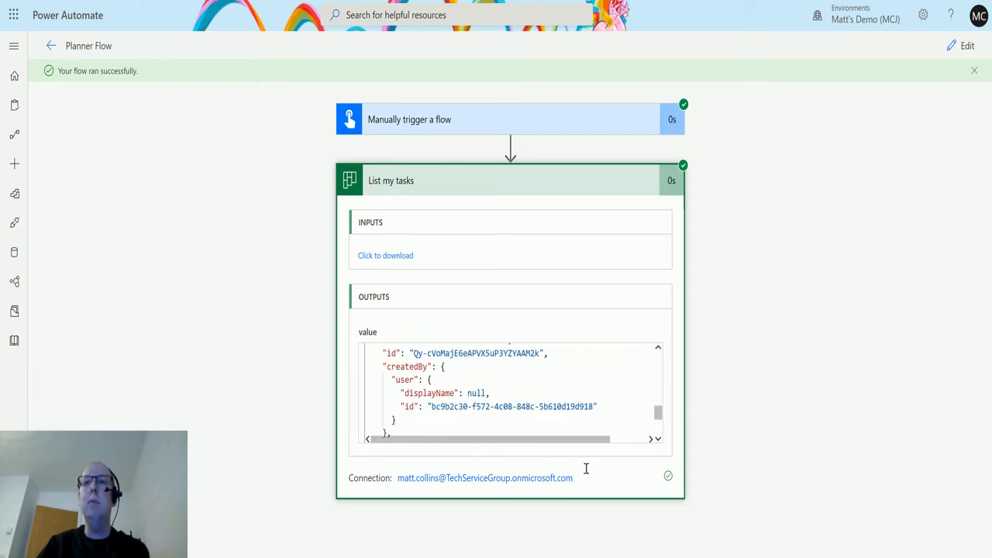
pyautogui.moveTo(961, 47)
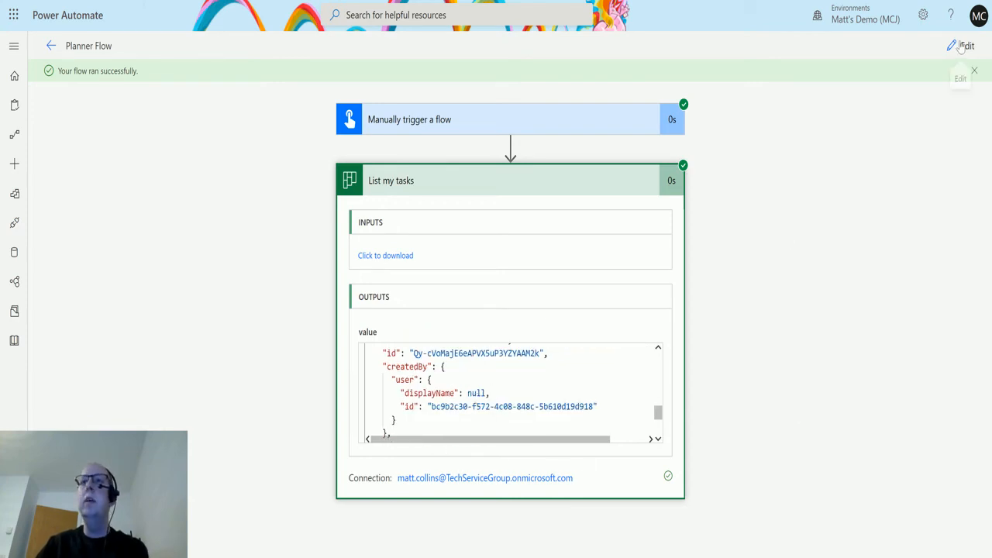
# Edit the flow and add a Compose (Data Operation) action after List my tasks
pyautogui.click(966, 46)
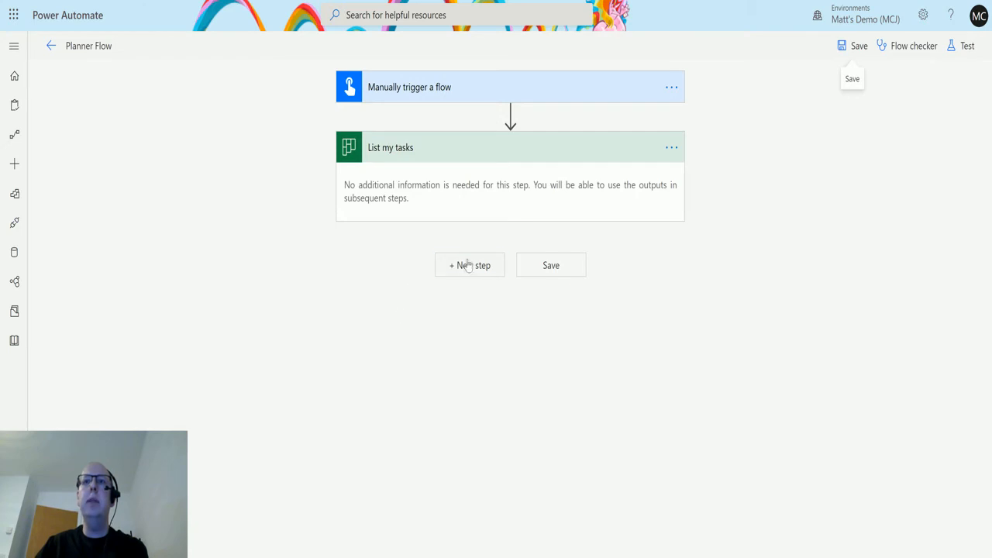
pyautogui.click(468, 265)
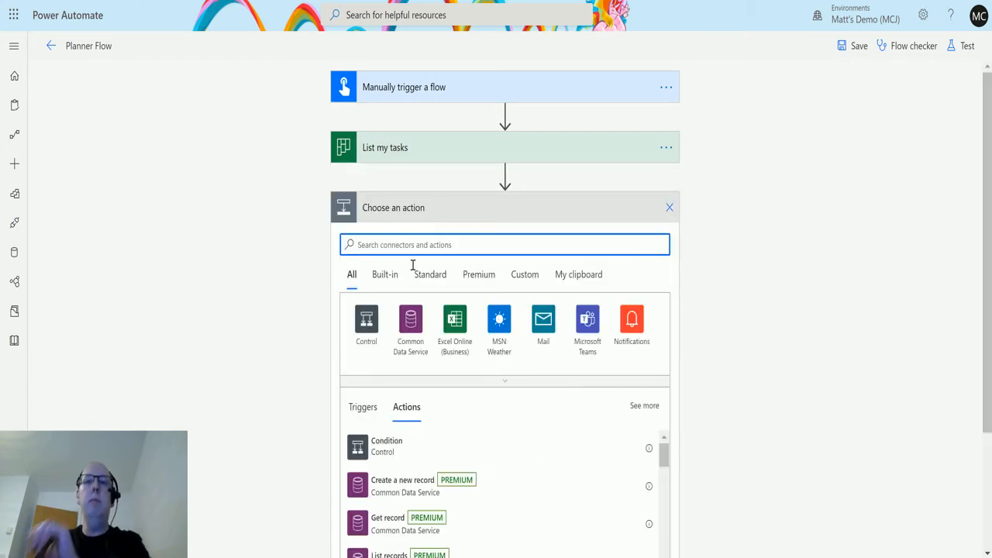
pyautogui.write('compose')
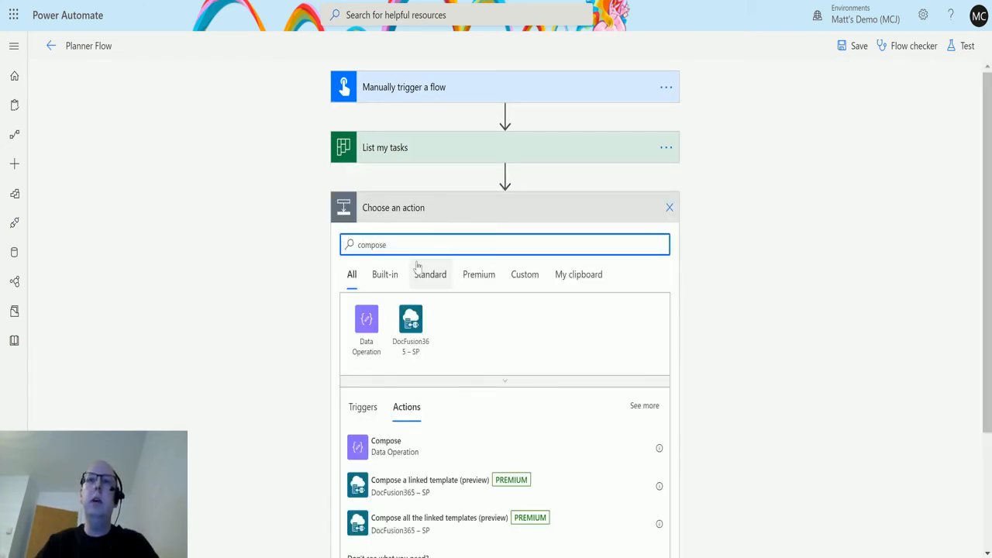
pyautogui.click(386, 446)
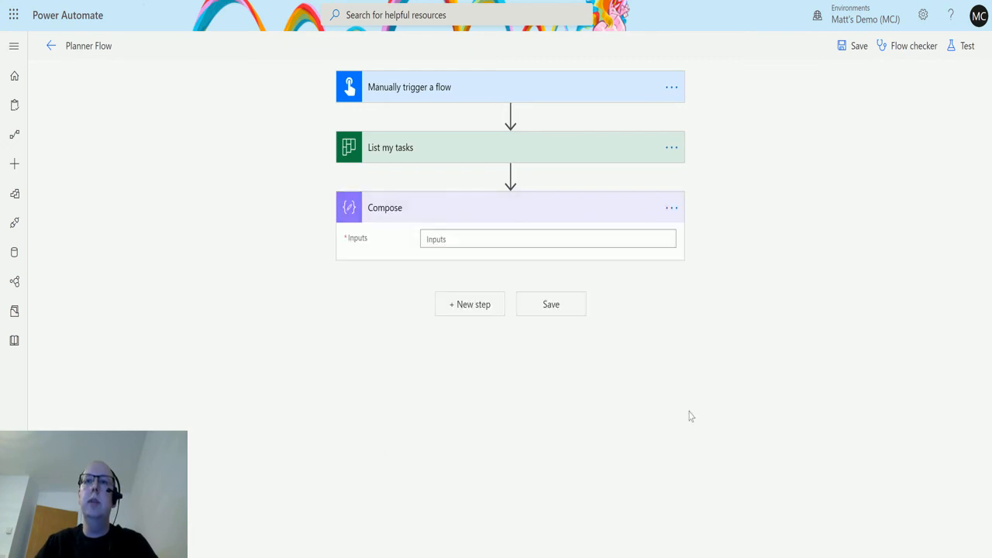
# Browse the dynamic task fields available for the Compose inputs
pyautogui.click(548, 238)
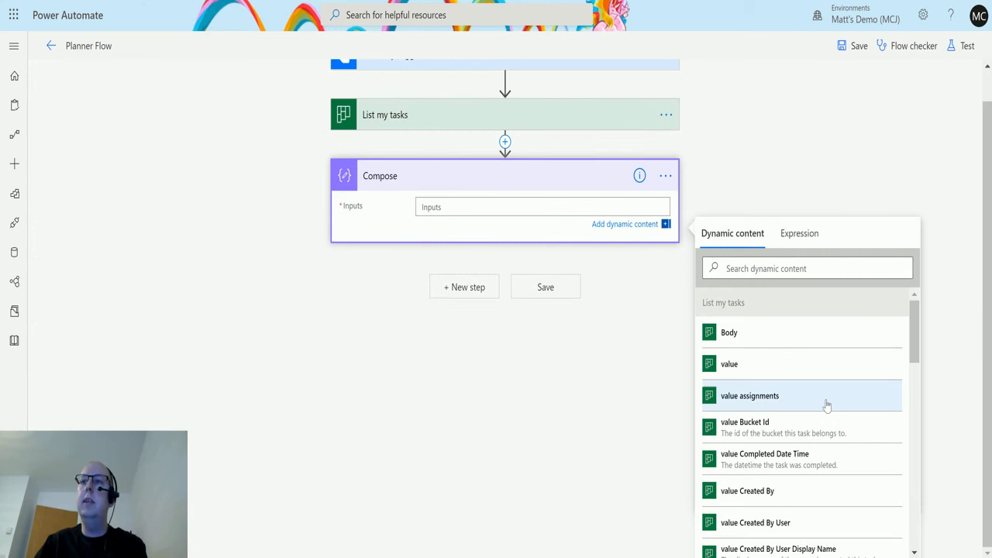
pyautogui.moveTo(751, 332)
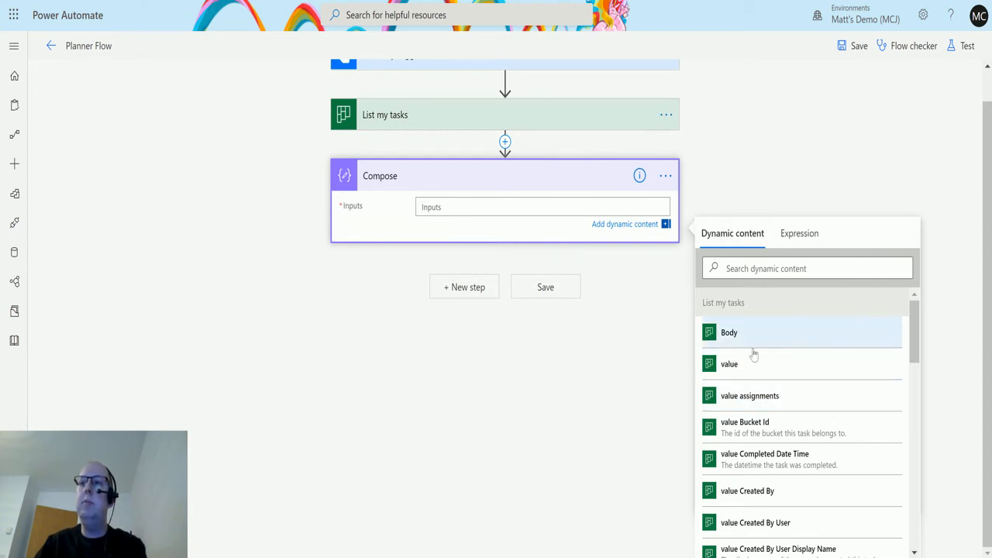
pyautogui.moveTo(747, 428)
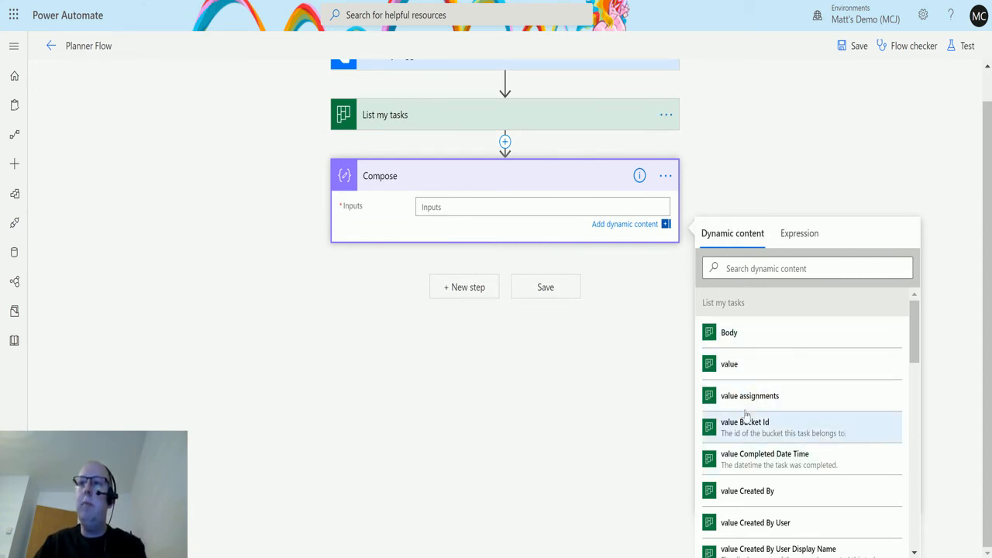
pyautogui.scroll(-3)
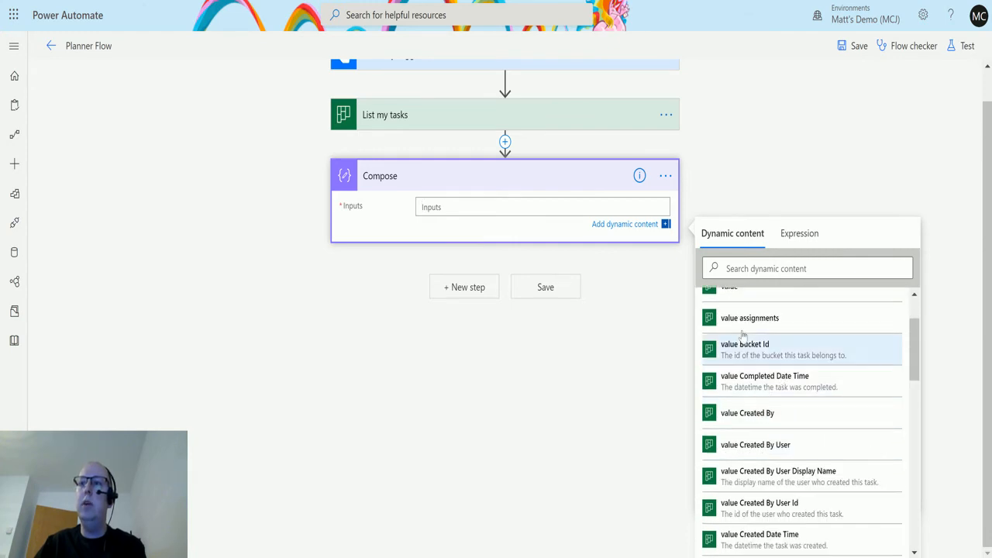
pyautogui.scroll(-3)
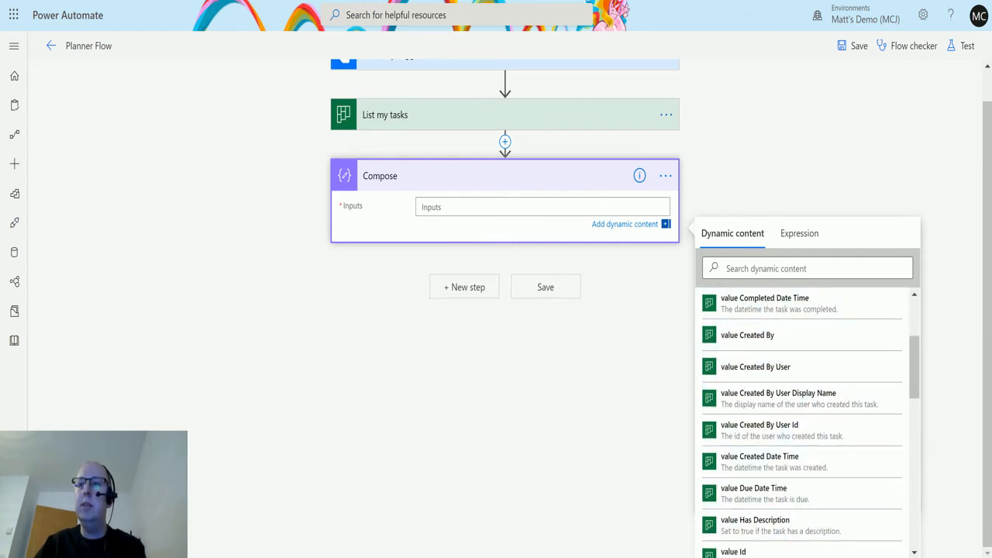
pyautogui.scroll(-3)
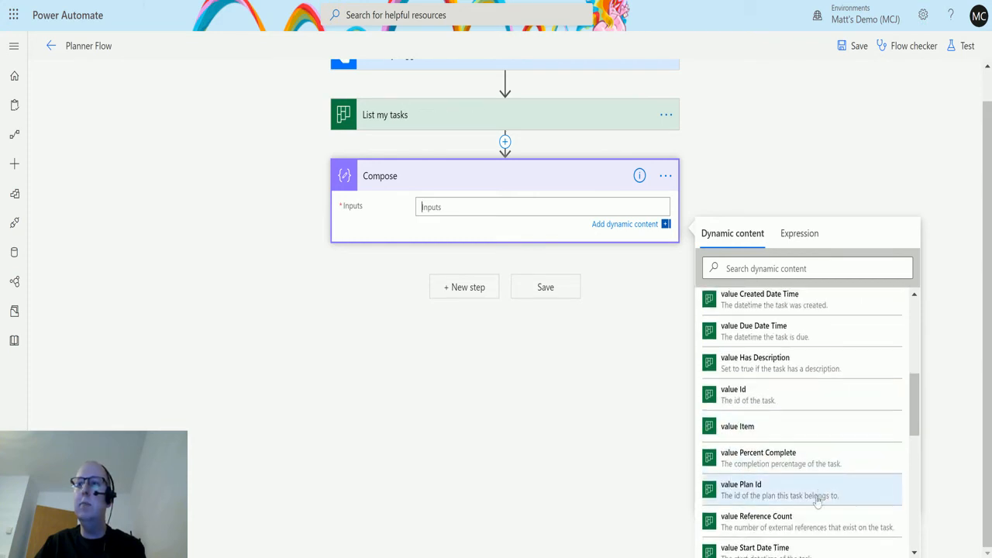
pyautogui.scroll(-3)
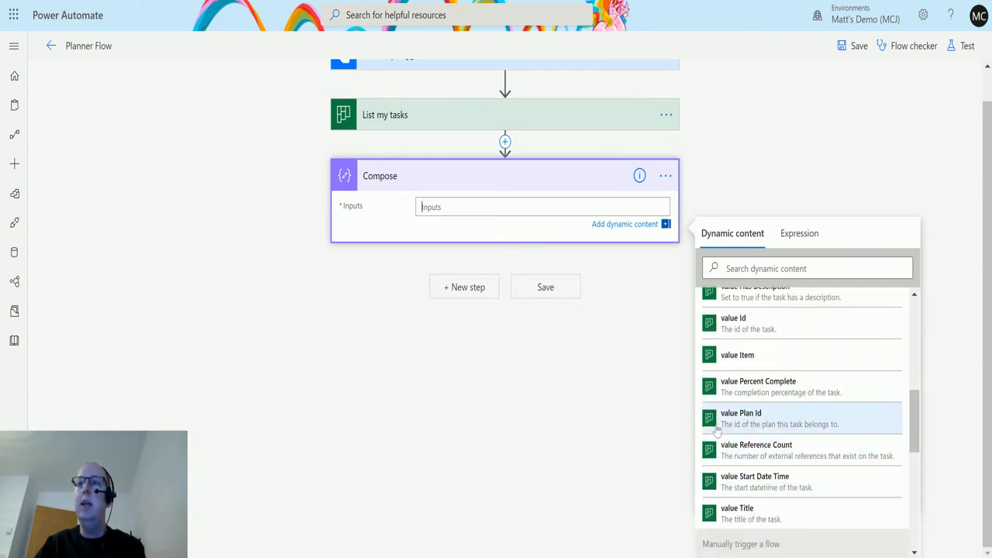
pyautogui.moveTo(767, 513)
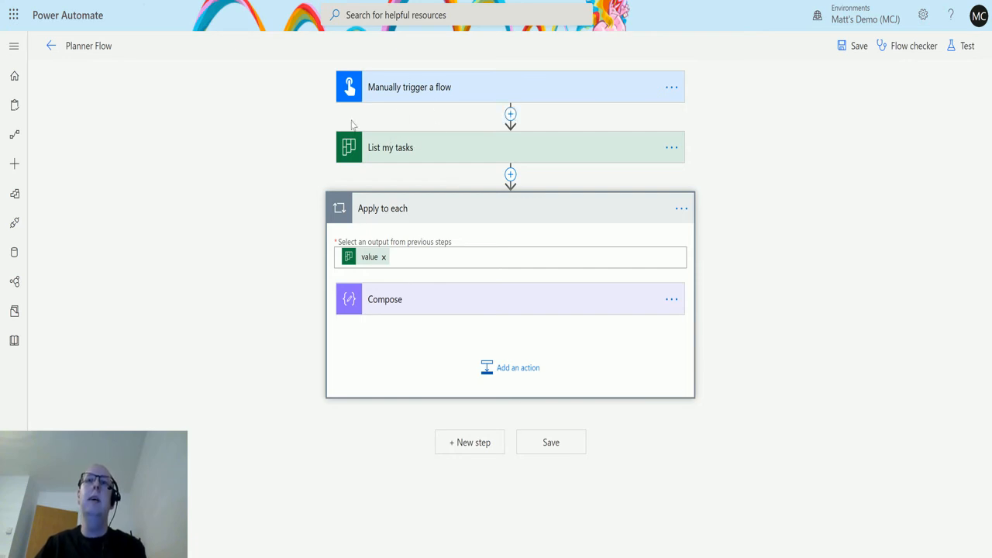
pyautogui.moveTo(527, 153)
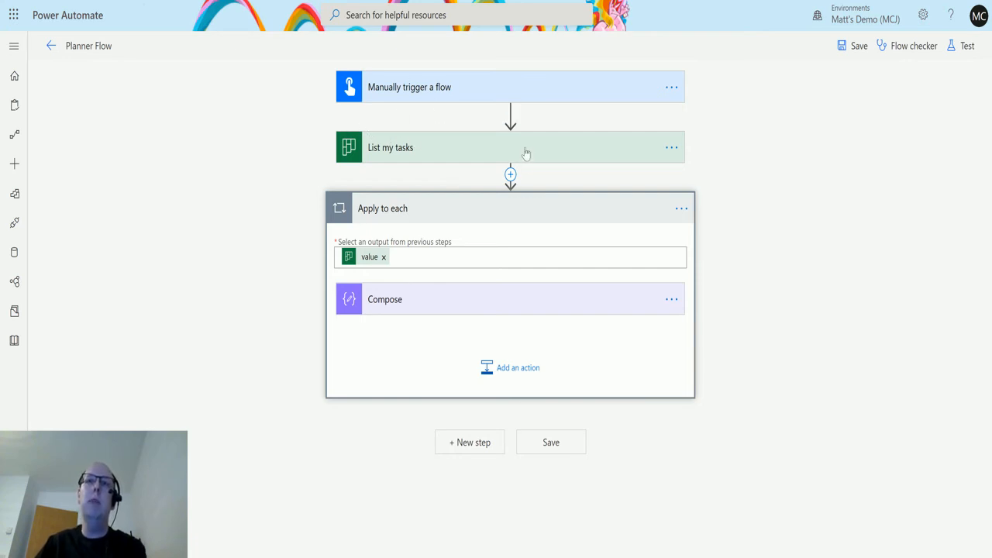
pyautogui.moveTo(279, 267)
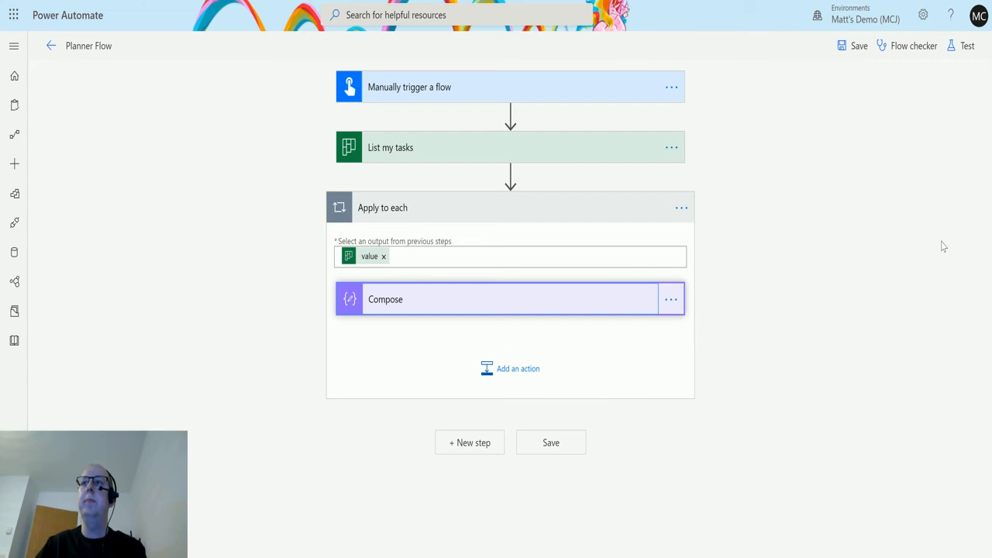
# Bring up the test options after Compose is wrapped in an Apply to each loop over value
pyautogui.click(967, 45)
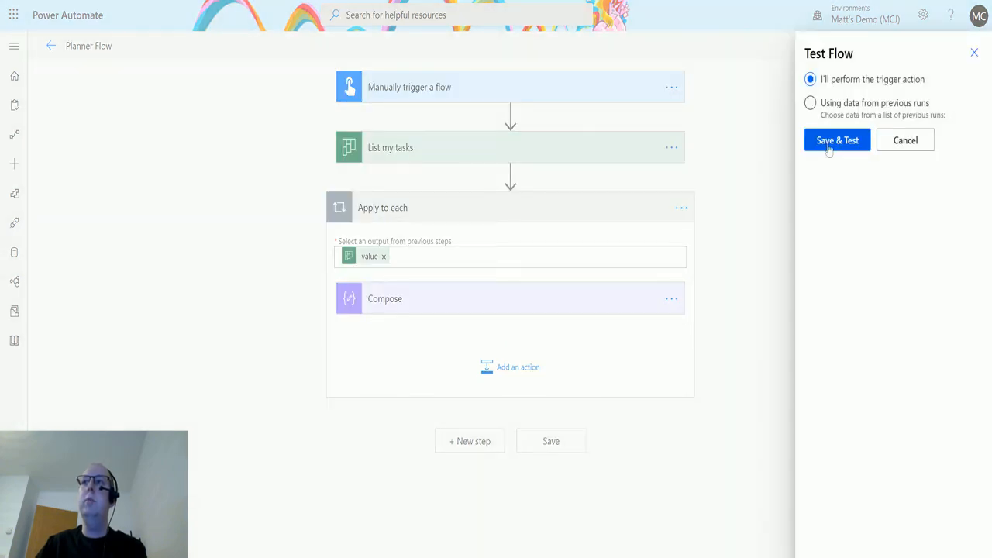
# Save & Test with a manual trigger, then close the run confirmation to view the run
pyautogui.click(837, 140)
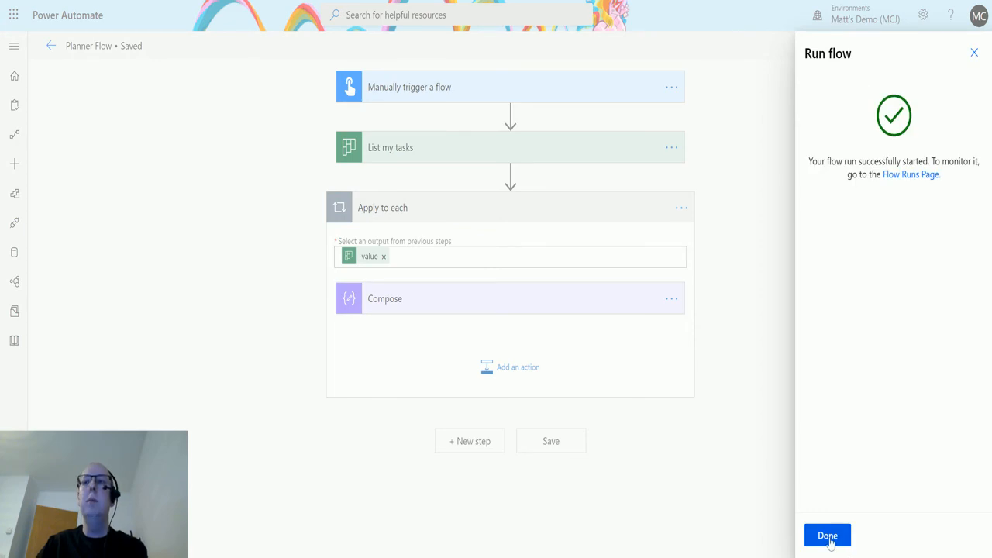
pyautogui.click(828, 537)
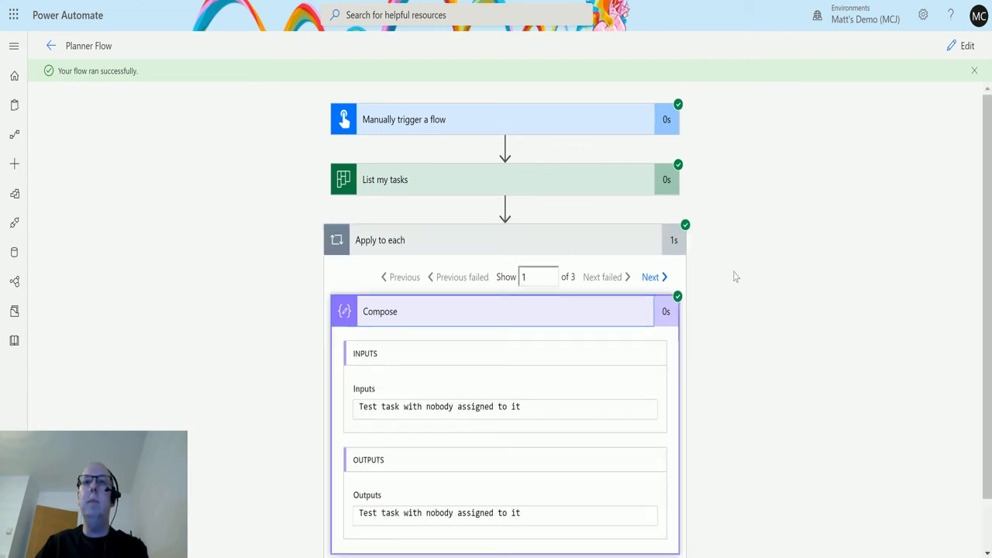
# Step through the Apply to each iterations to see each task title Compose produced
pyautogui.scroll(-3)
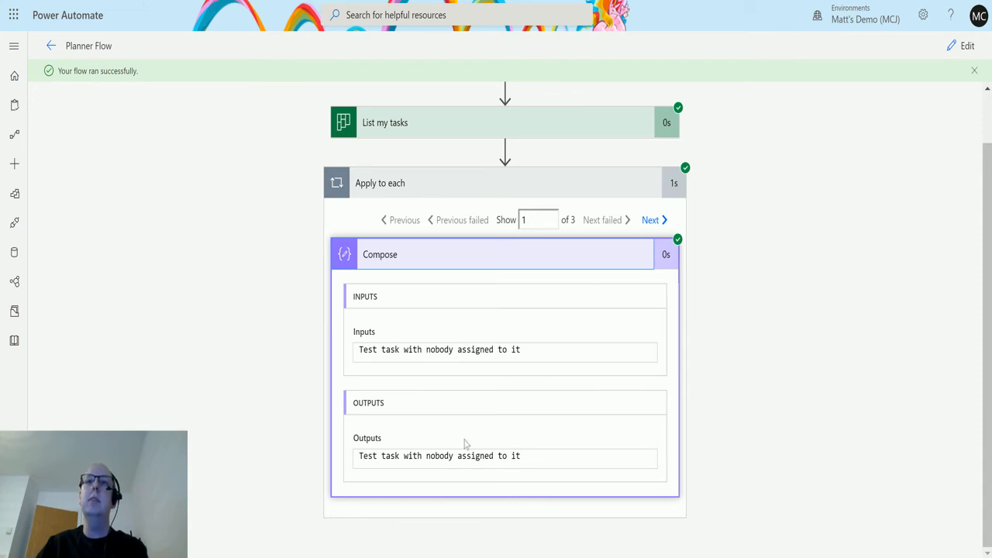
pyautogui.moveTo(666, 251)
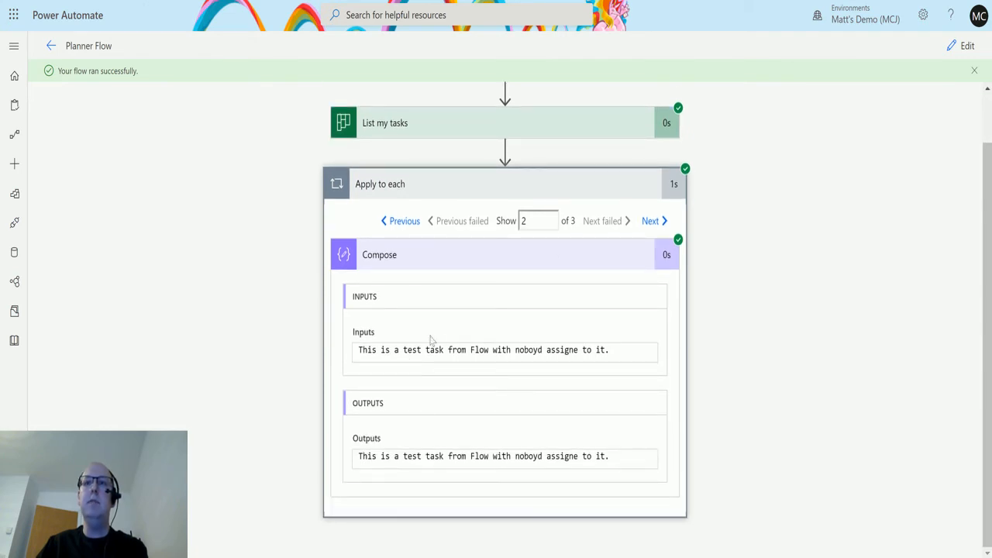
pyautogui.moveTo(662, 296)
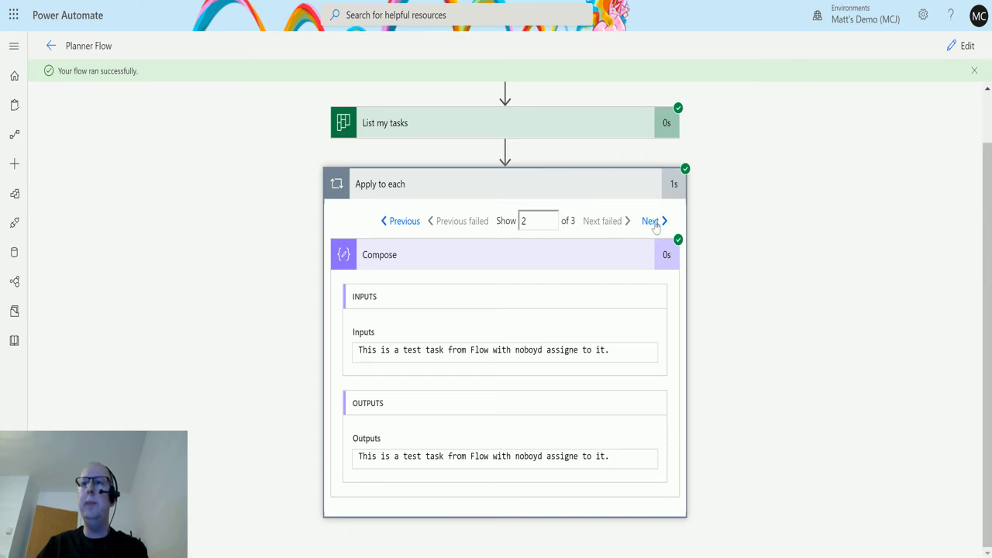
pyautogui.click(651, 220)
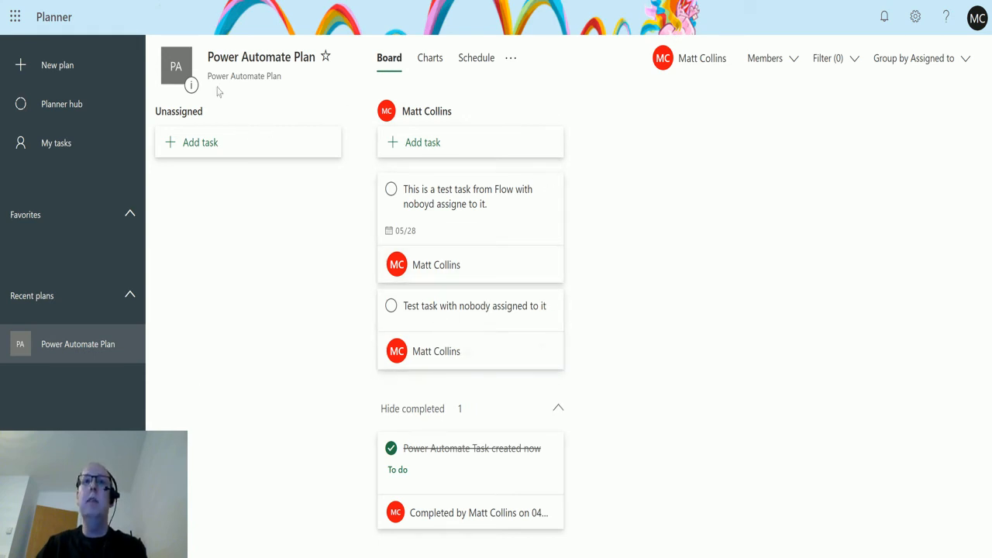
pyautogui.moveTo(400, 242)
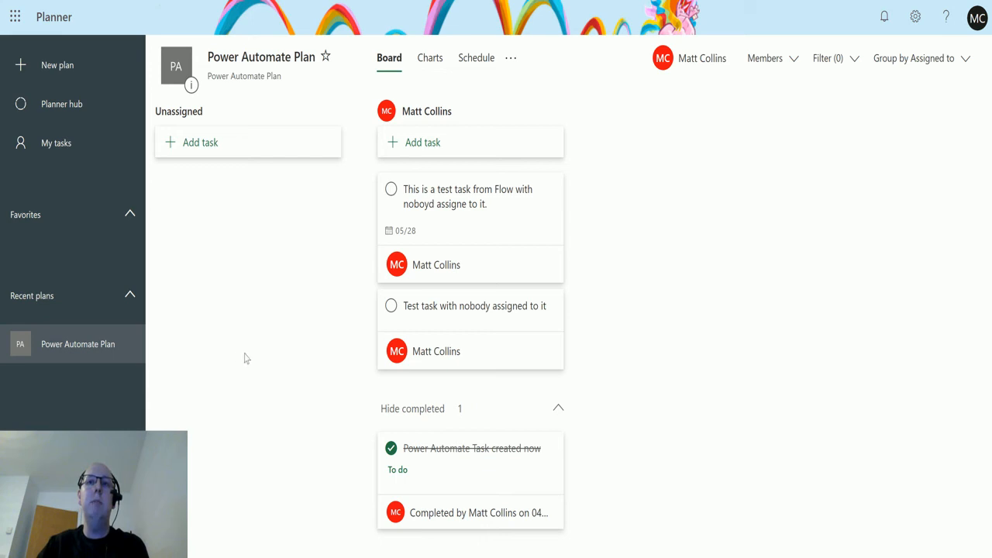
pyautogui.moveTo(336, 332)
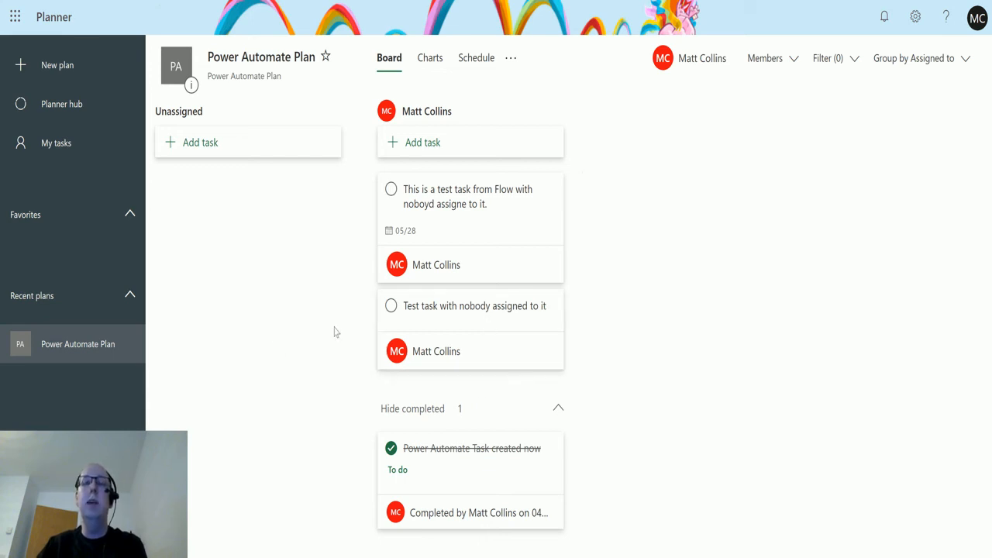
pyautogui.moveTo(254, 240)
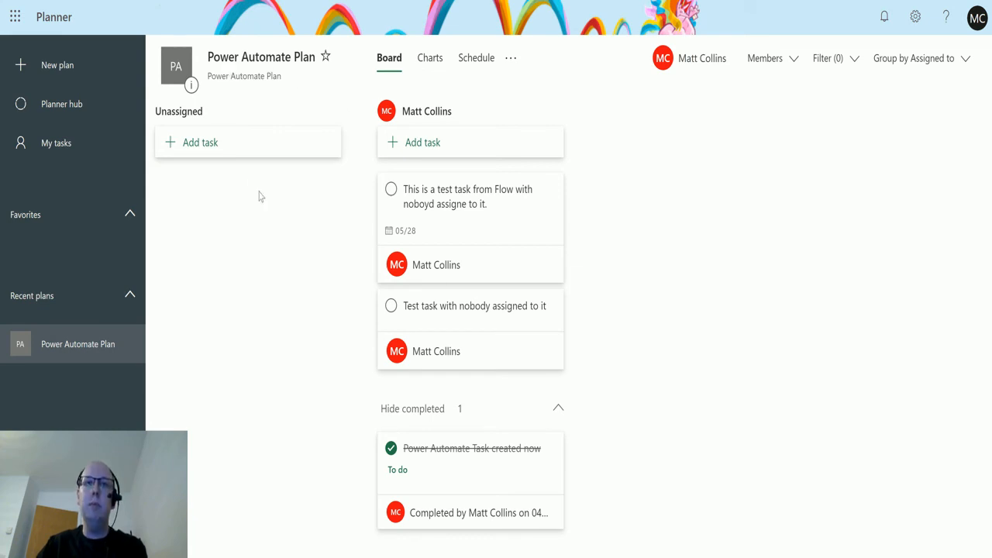
pyautogui.moveTo(12, 397)
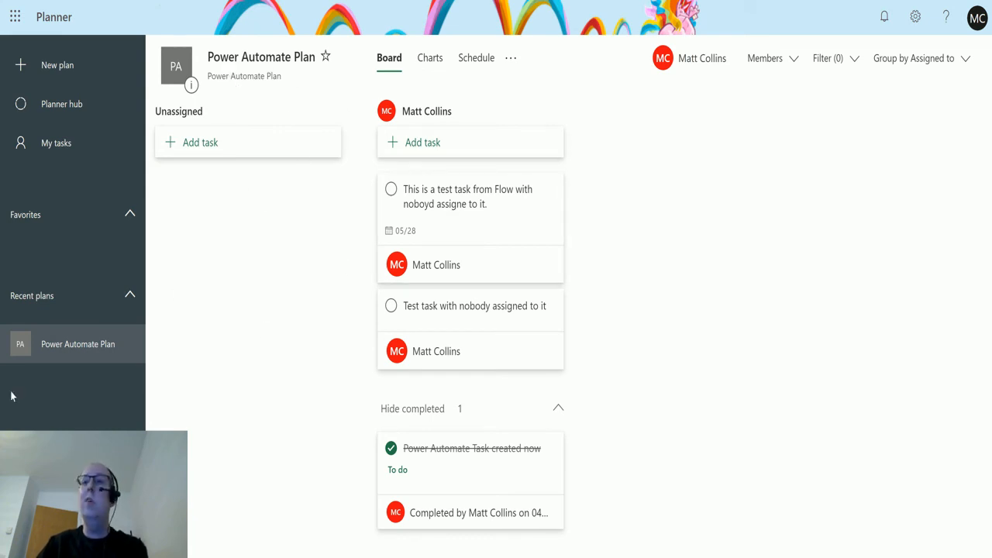
pyautogui.moveTo(453, 96)
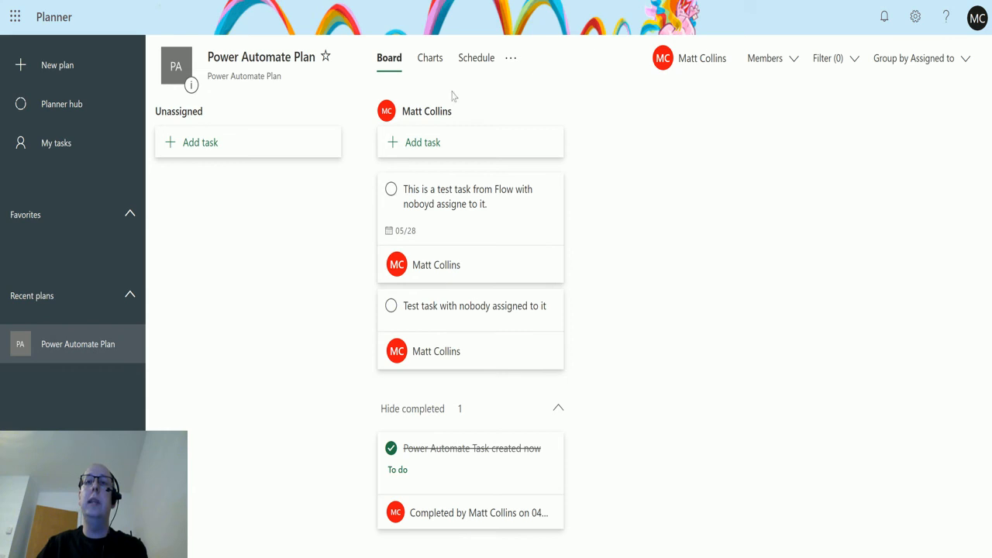